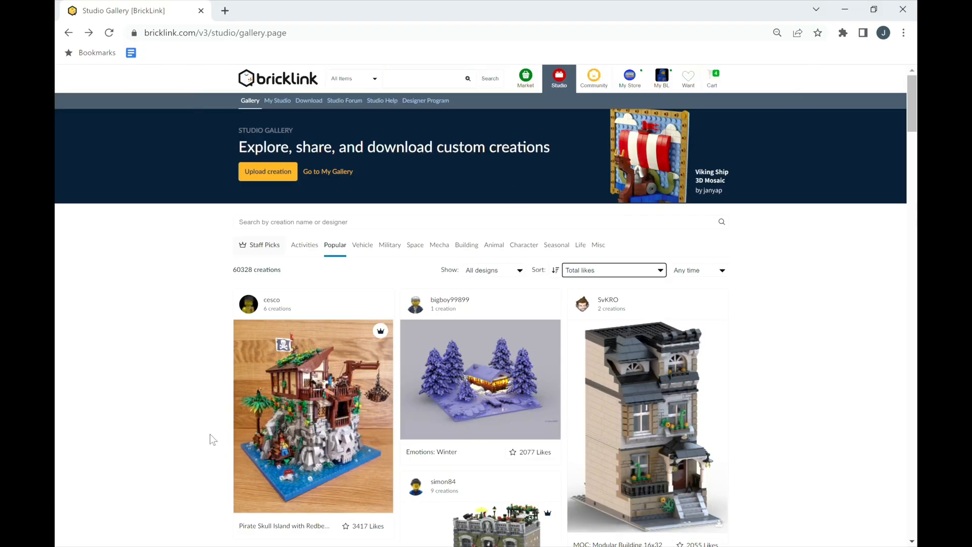
mouse_move(560, 78)
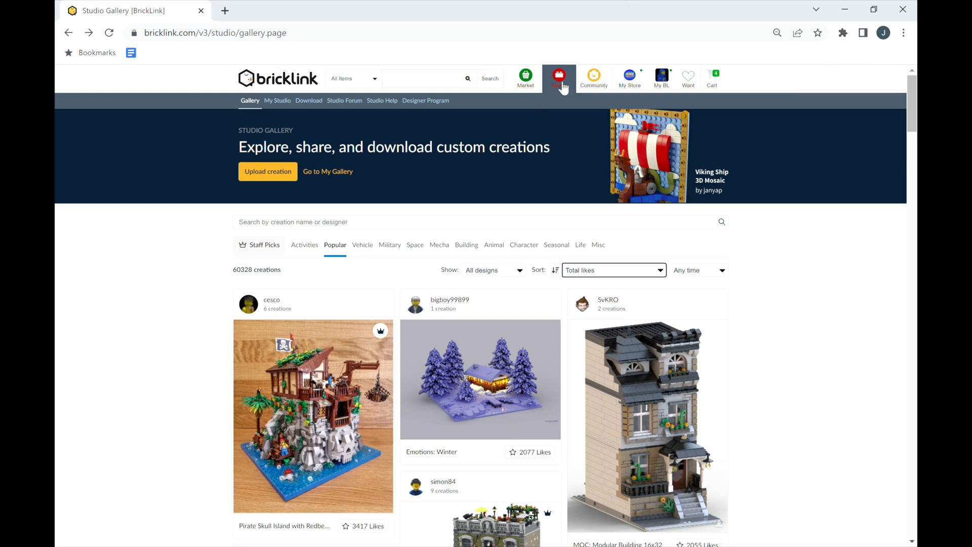
Reopen the Studio Gallery page from the Studio dropdown.
left_click(559, 75)
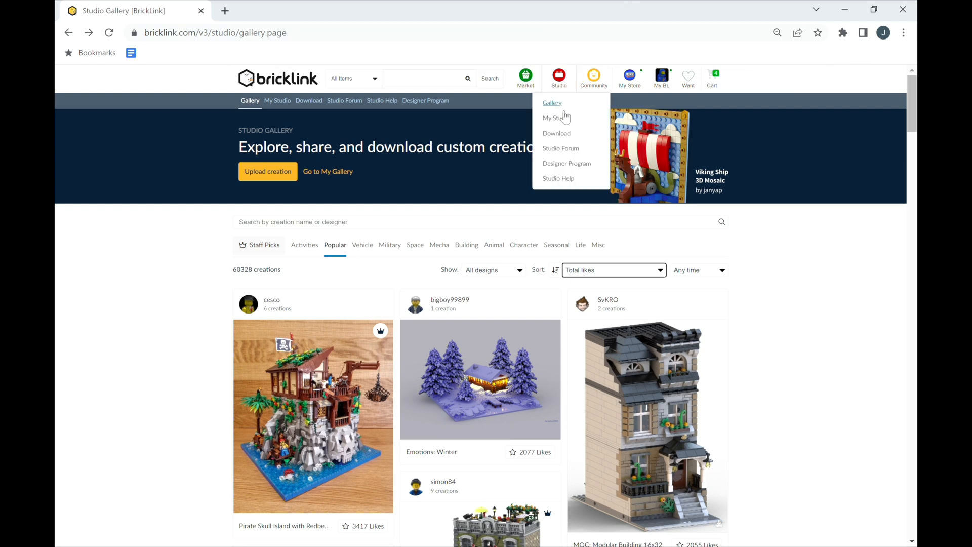
mouse_move(575, 184)
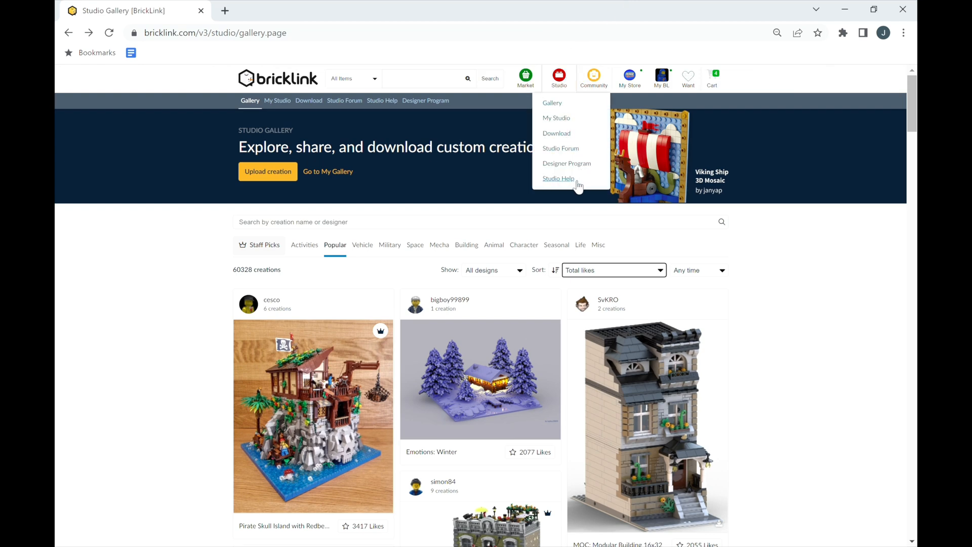
mouse_move(561, 104)
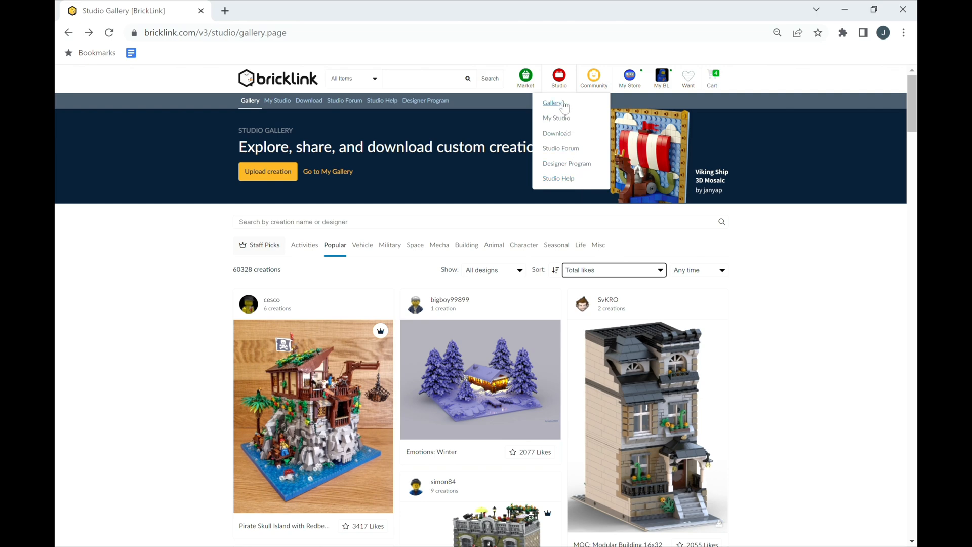
left_click(551, 103)
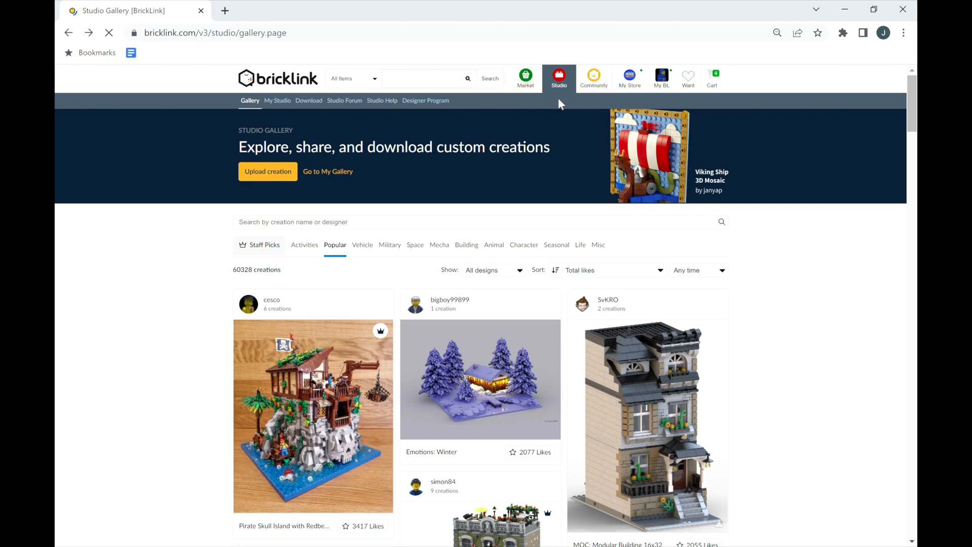
Scroll through this week's Staff Picks on the Gallery and back up.
left_click(260, 245)
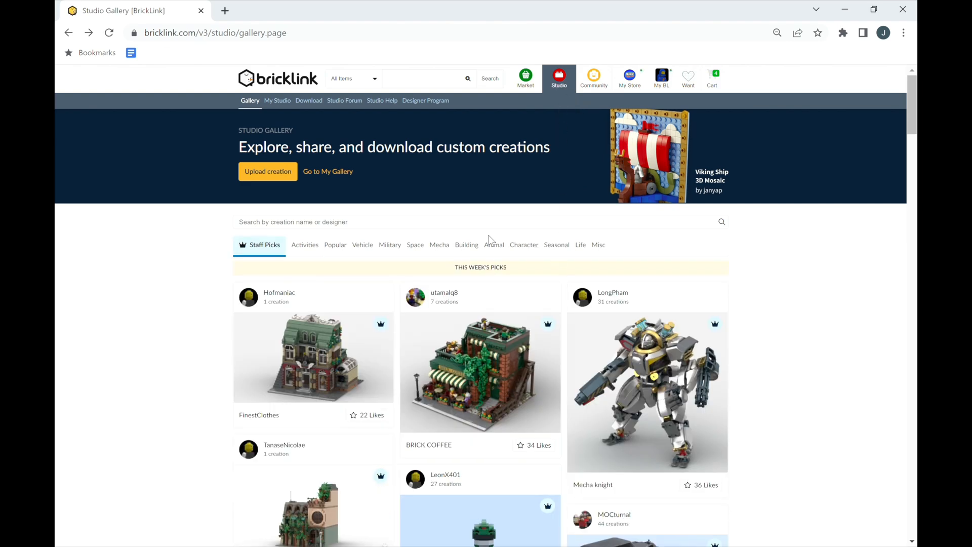
scroll("down", 3)
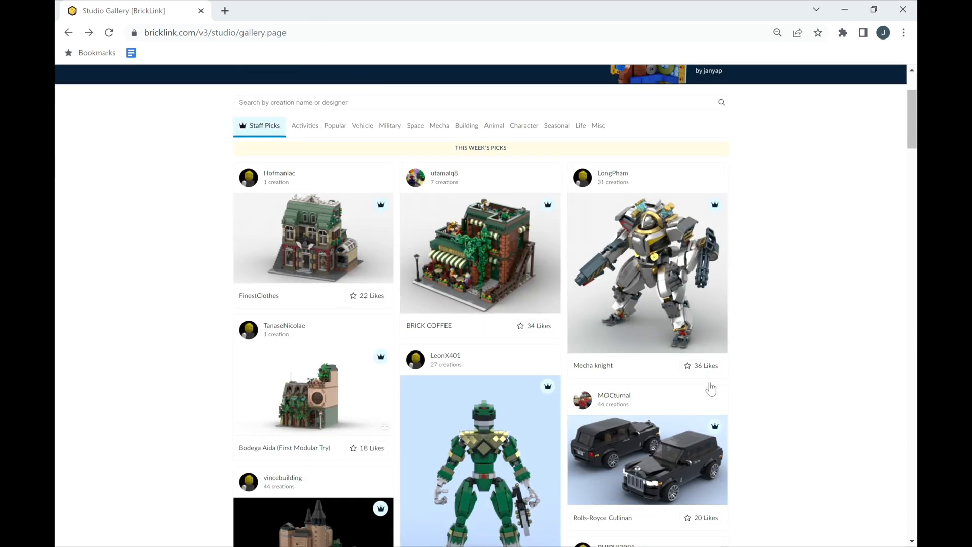
scroll("down", 3)
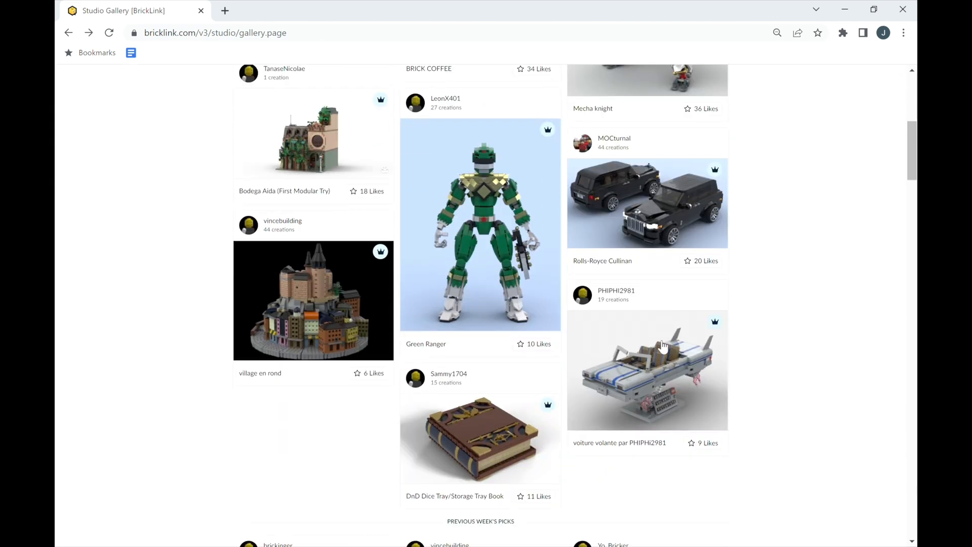
scroll("up", 3)
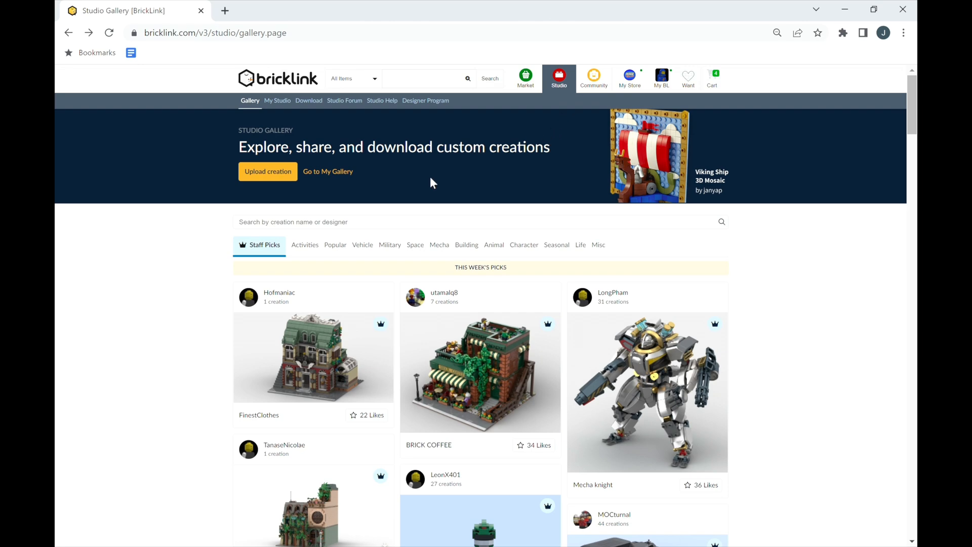
mouse_move(563, 87)
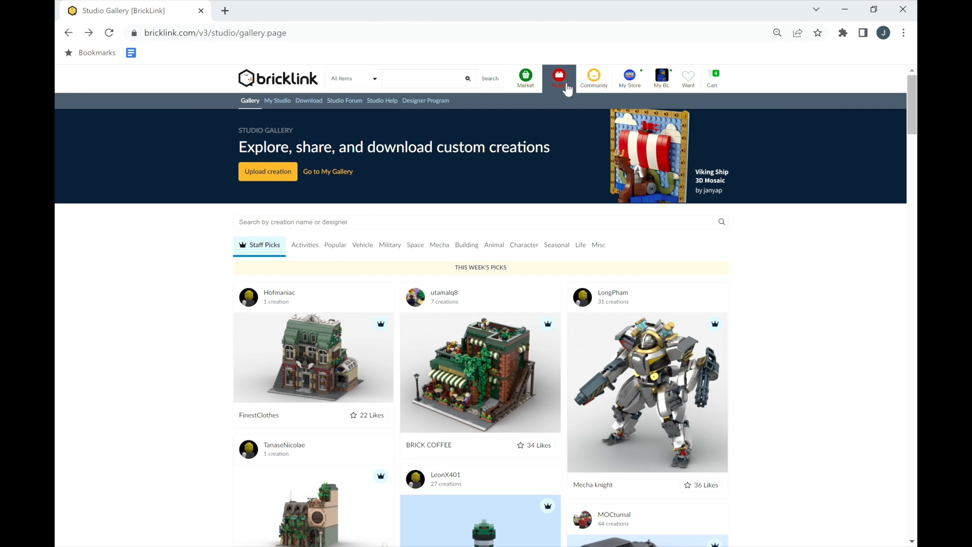
Go to the My Studio page from the Studio dropdown.
left_click(559, 76)
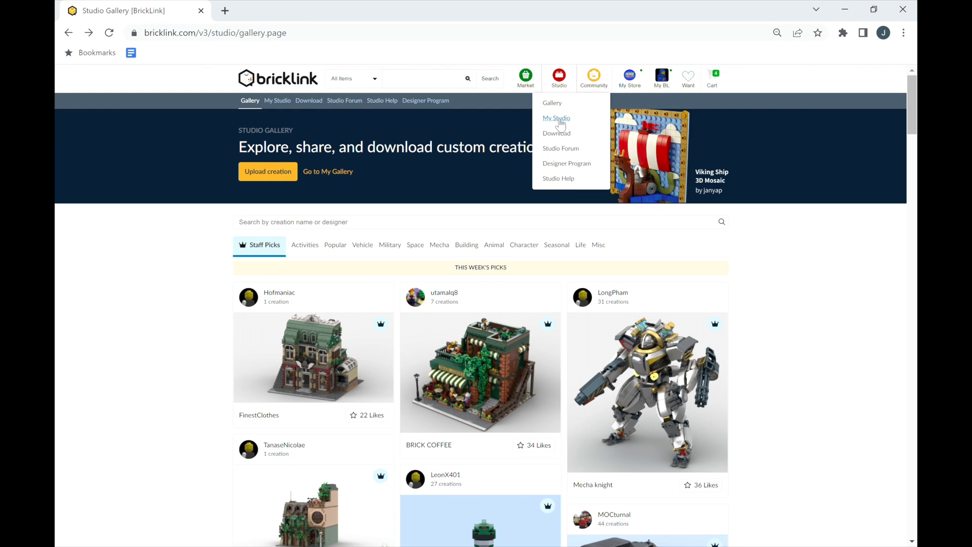
left_click(556, 117)
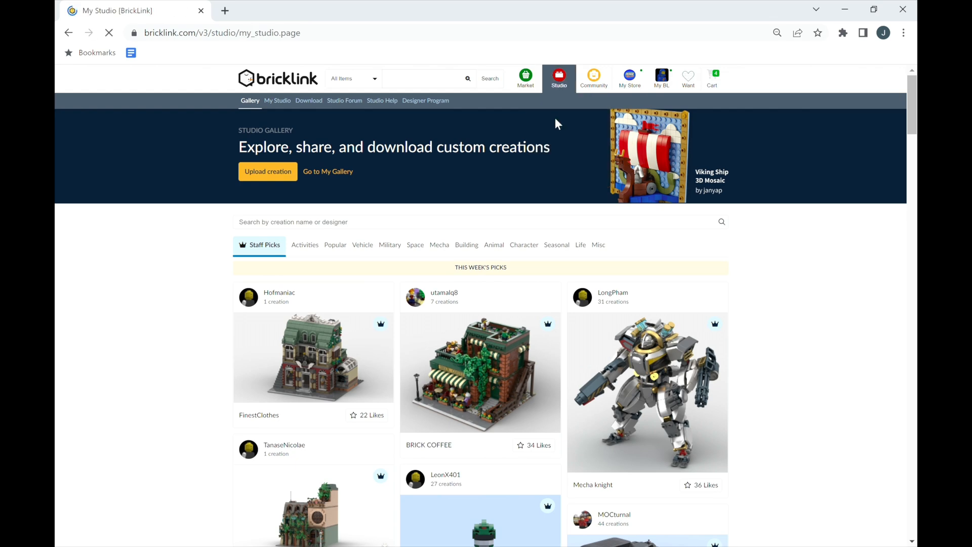
Check the My Studio Unpublished designs list, which is empty.
left_click(278, 100)
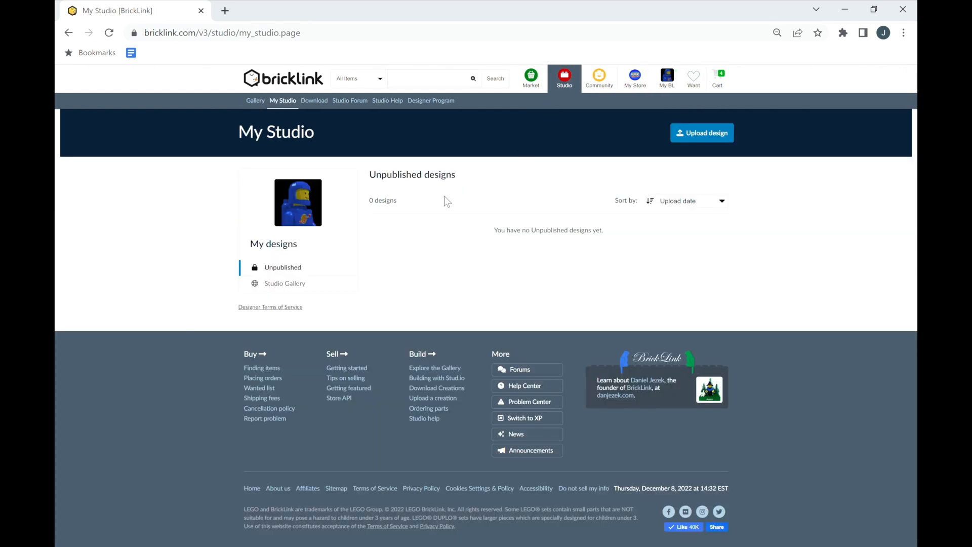
mouse_move(598, 192)
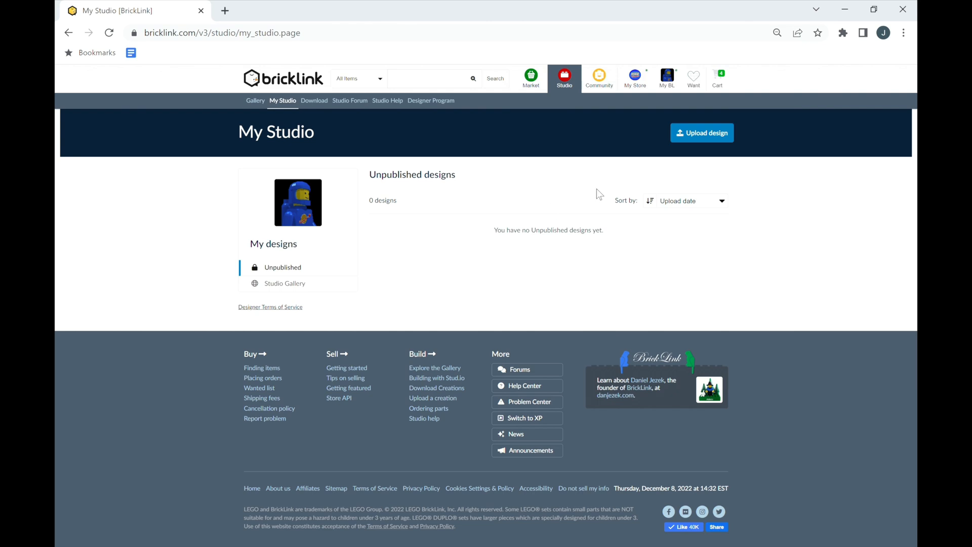
mouse_move(563, 102)
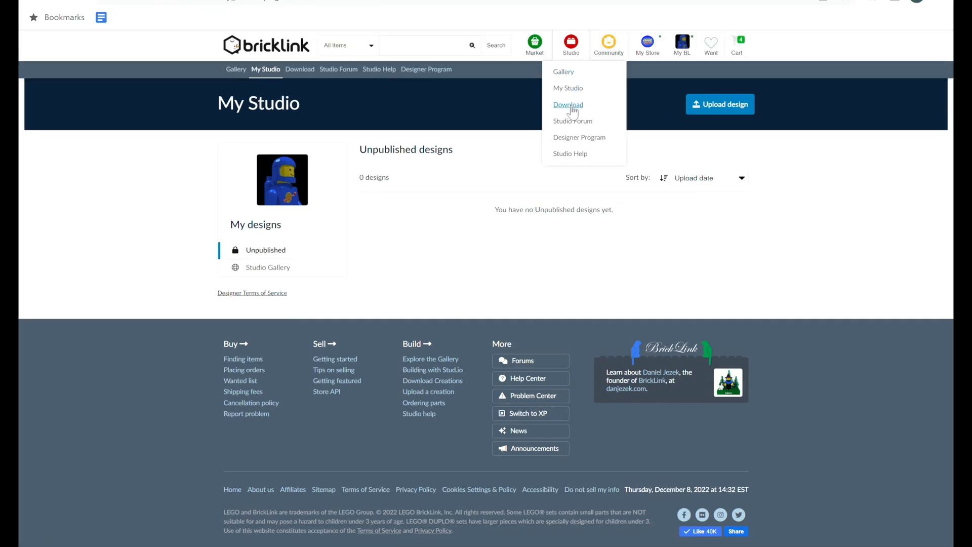
Scroll through the Studio 2.0 download page, then return to the Gallery.
left_click(569, 104)
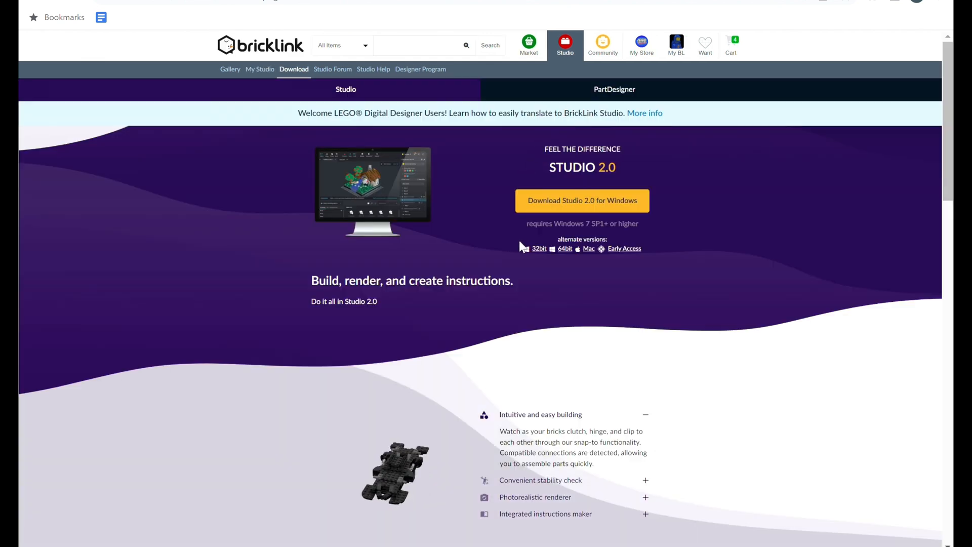
scroll("down", 3)
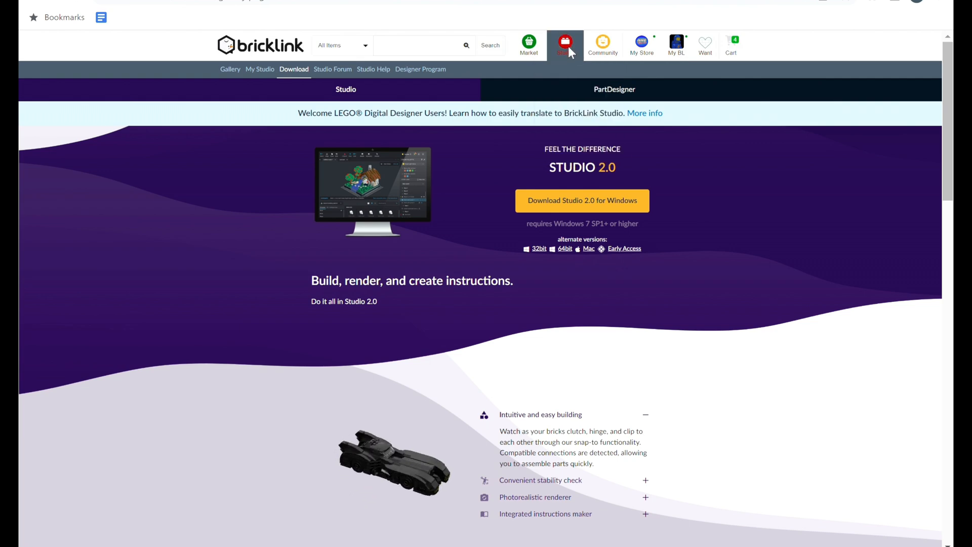
left_click(565, 43)
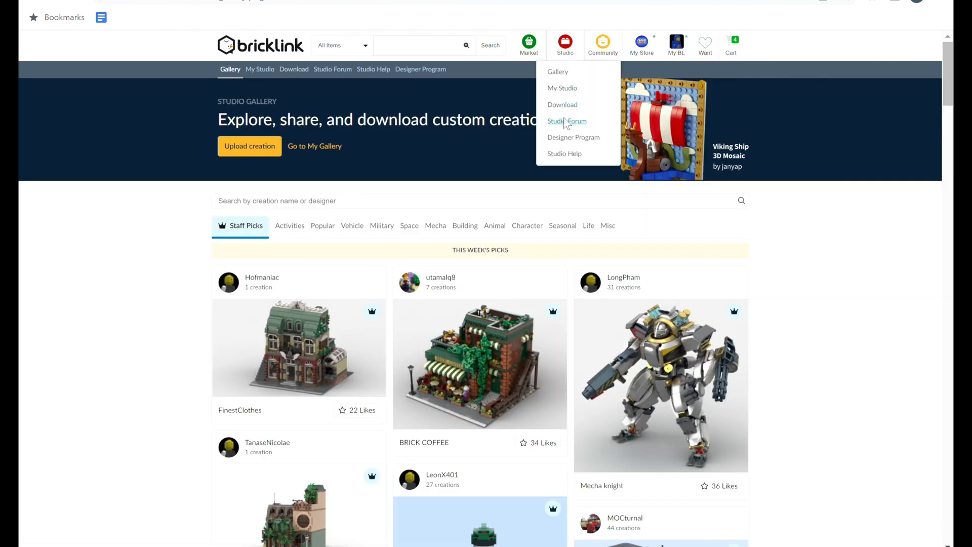
Scroll through the Studio Forum boards, then return to the Gallery.
left_click(567, 121)
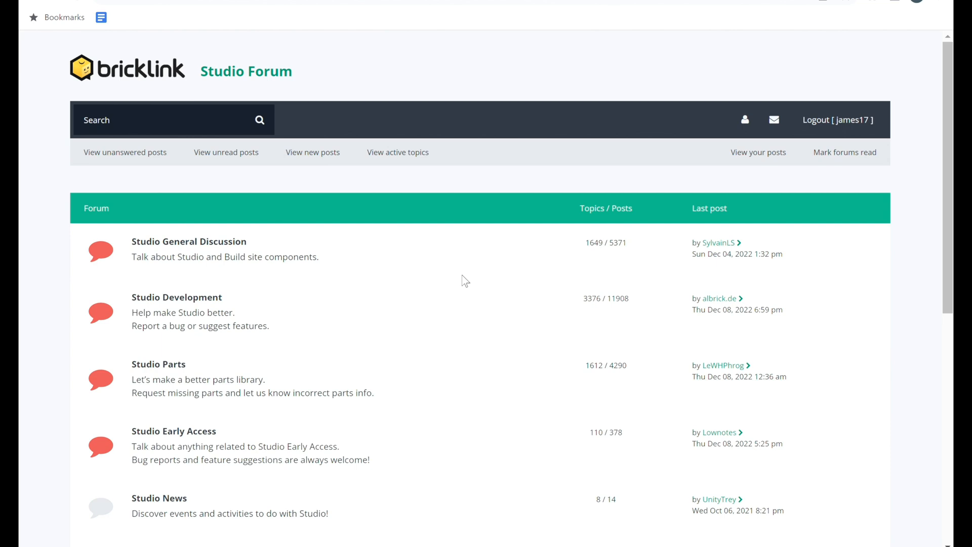
mouse_move(346, 288)
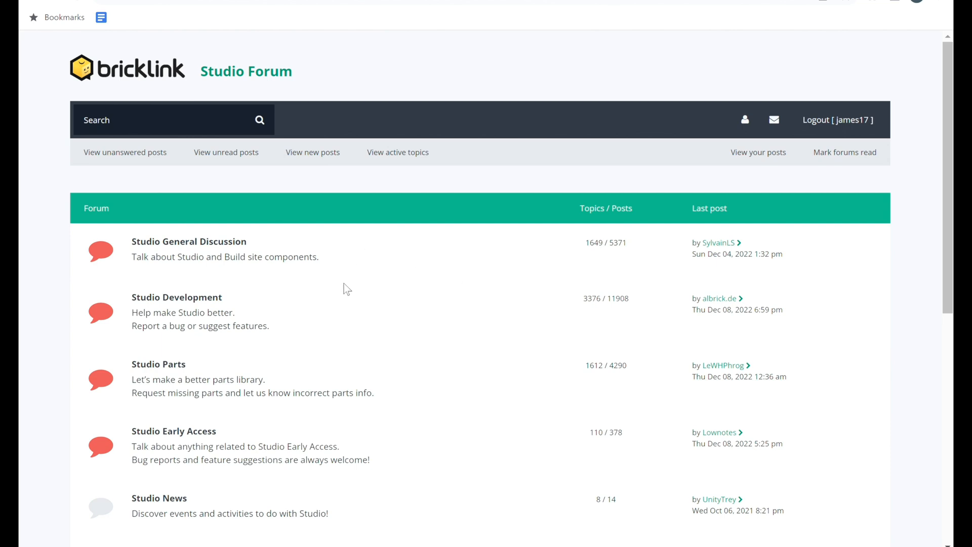
scroll("down", 3)
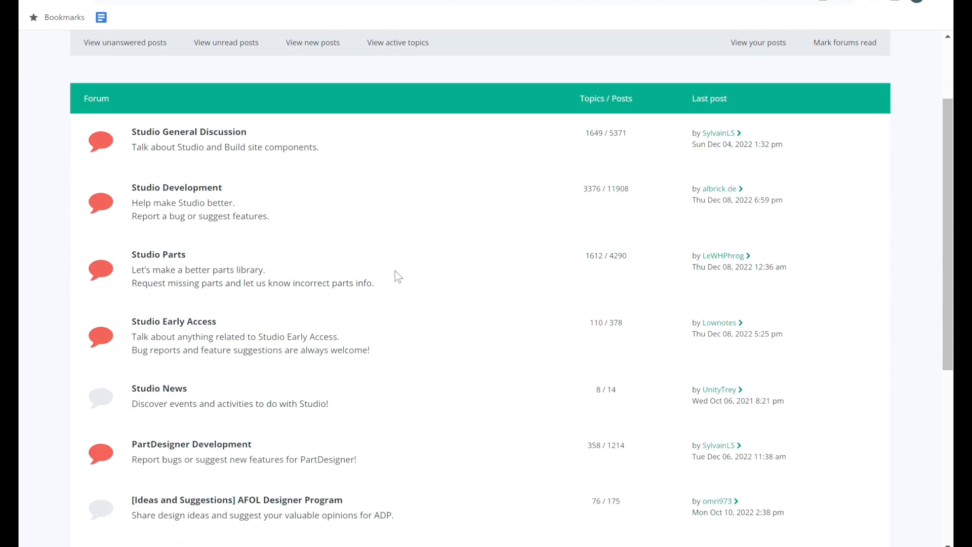
scroll("down", 3)
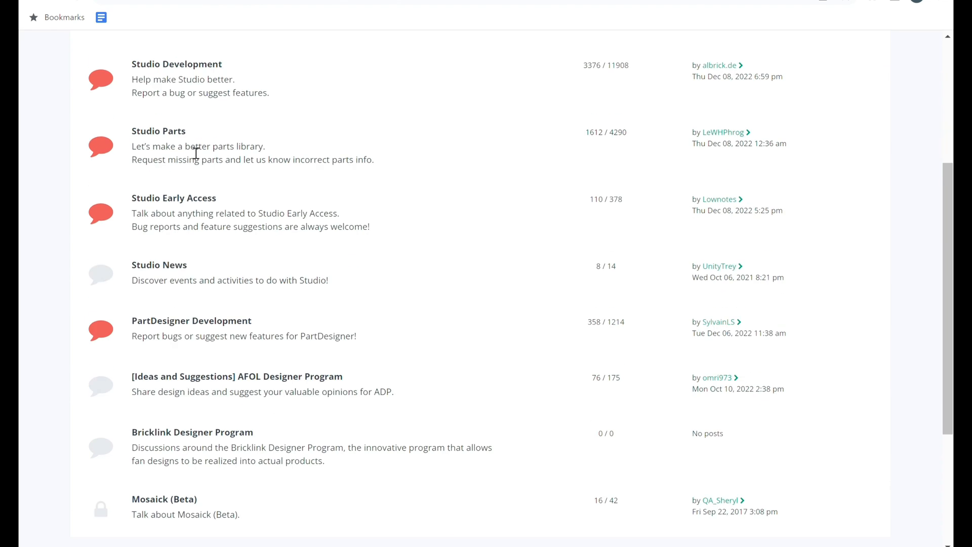
scroll("down", 3)
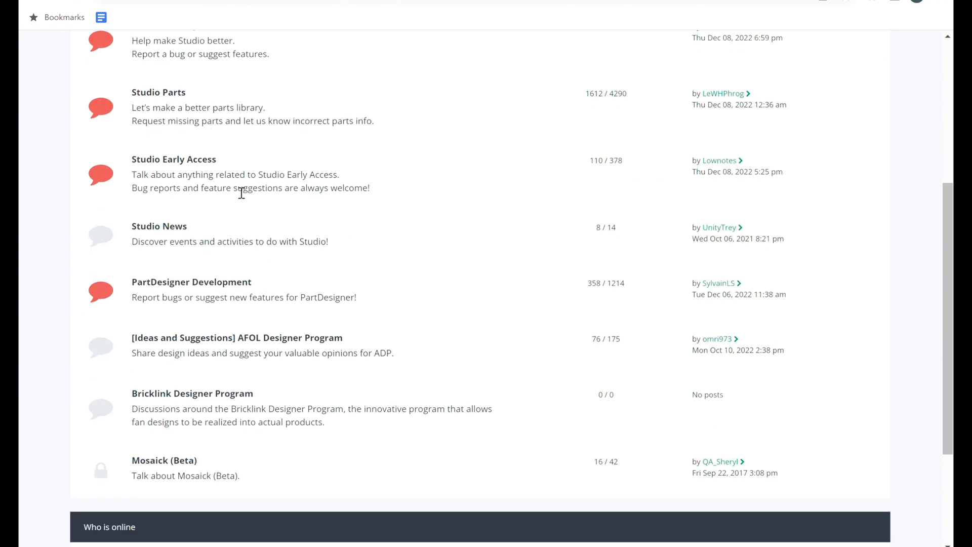
left_click(565, 42)
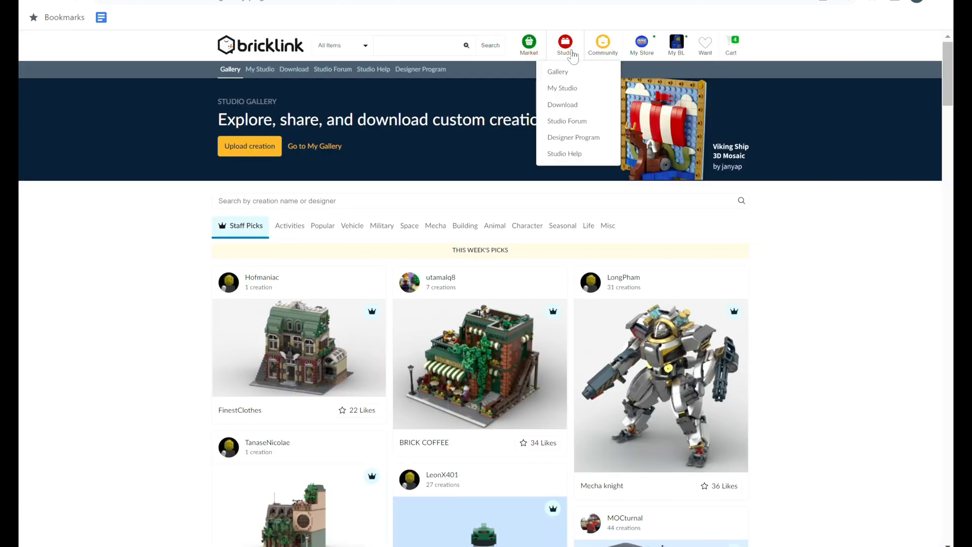
mouse_move(573, 143)
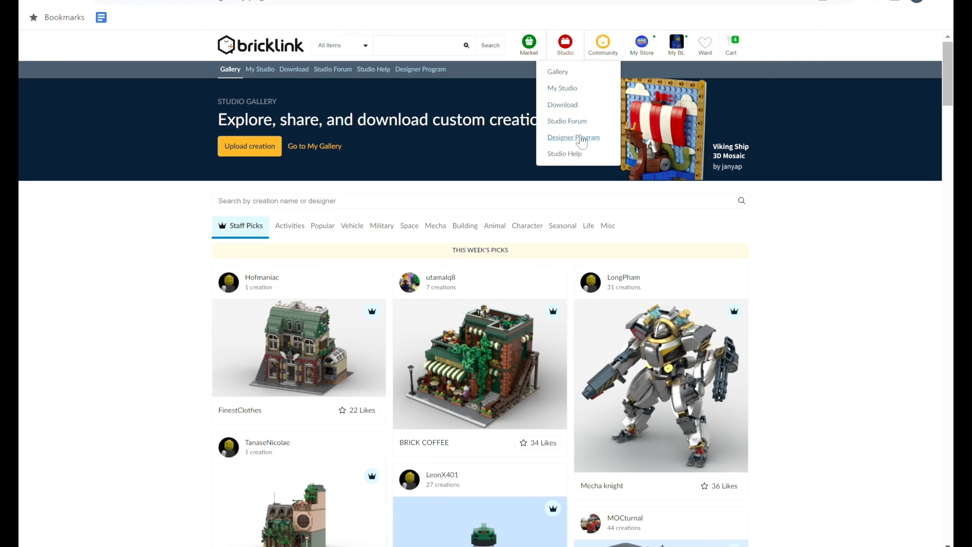
Scroll the Designer Program page past Building Instructions to the Round 1 sets.
left_click(573, 137)
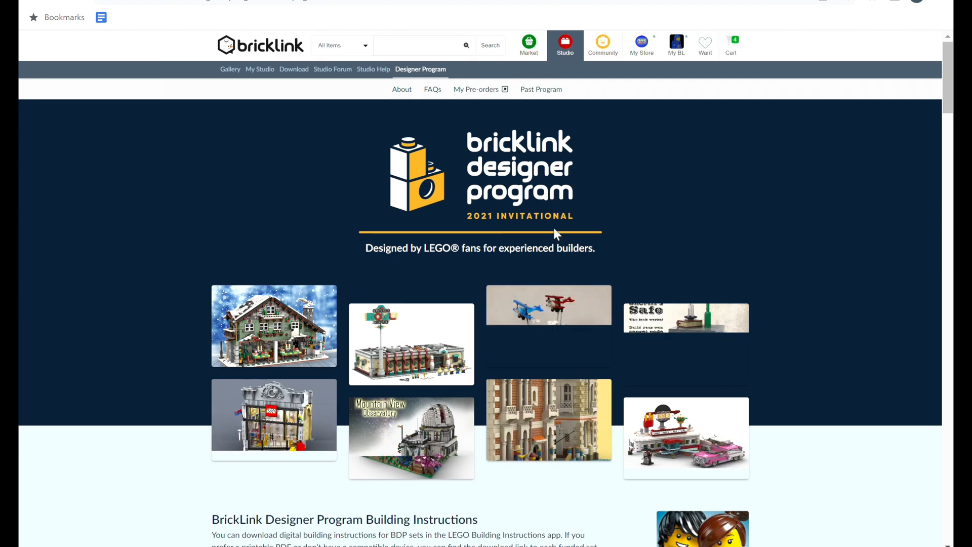
scroll("down", 3)
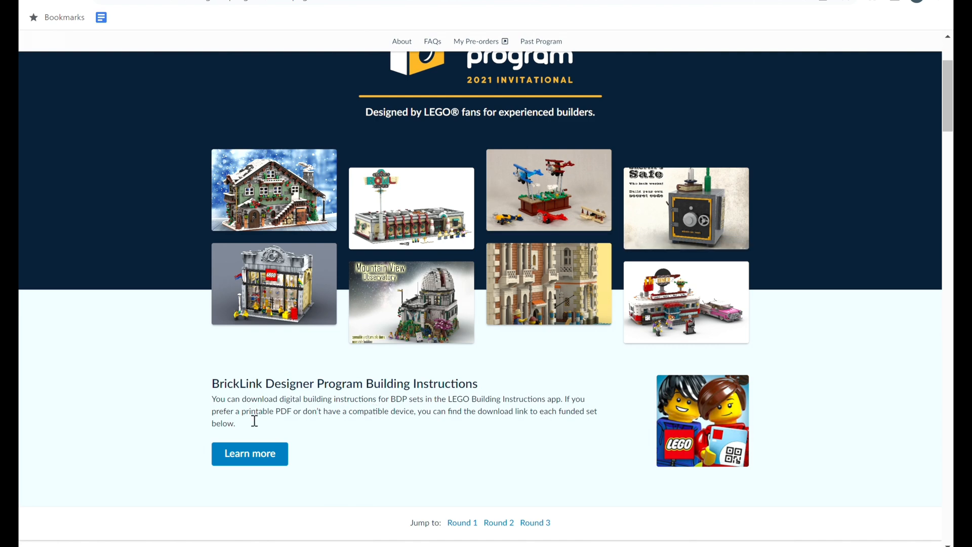
mouse_move(380, 417)
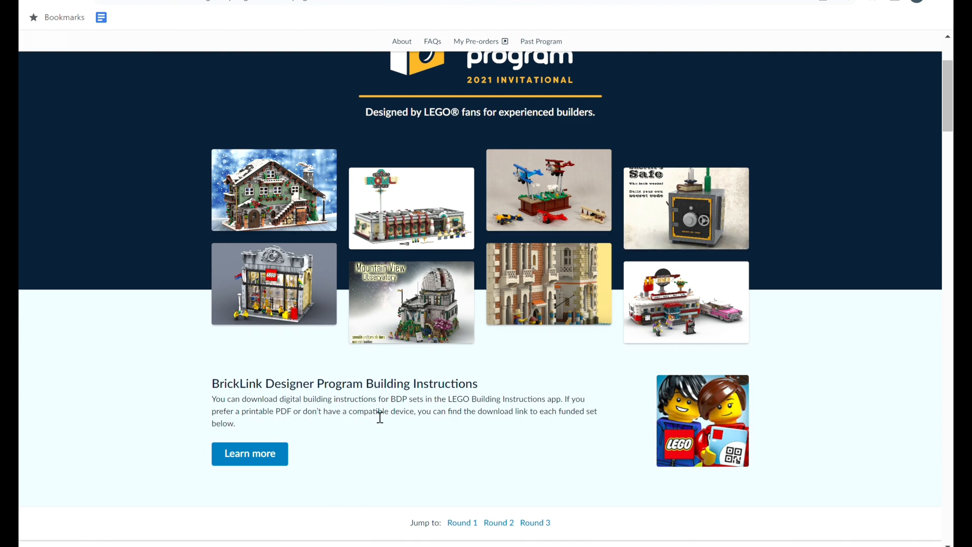
mouse_move(574, 430)
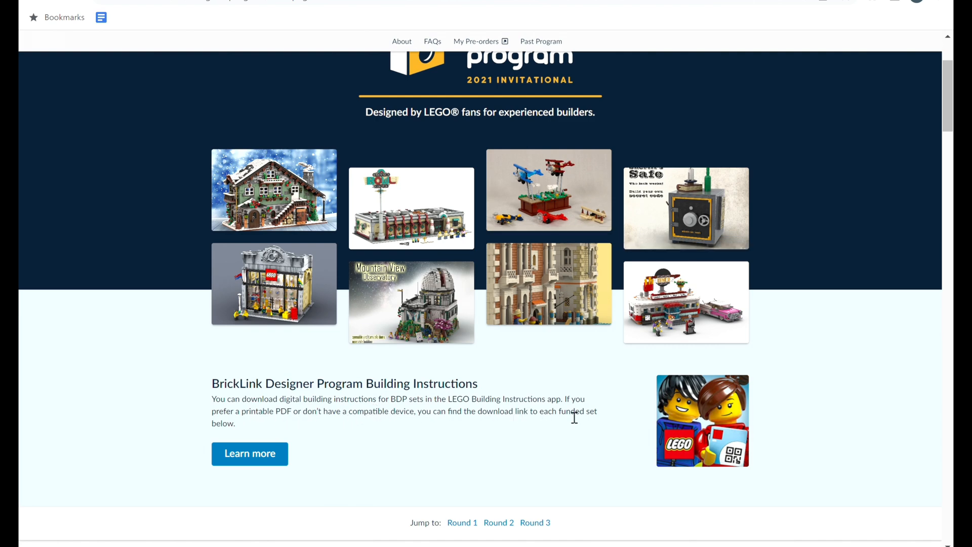
mouse_move(319, 429)
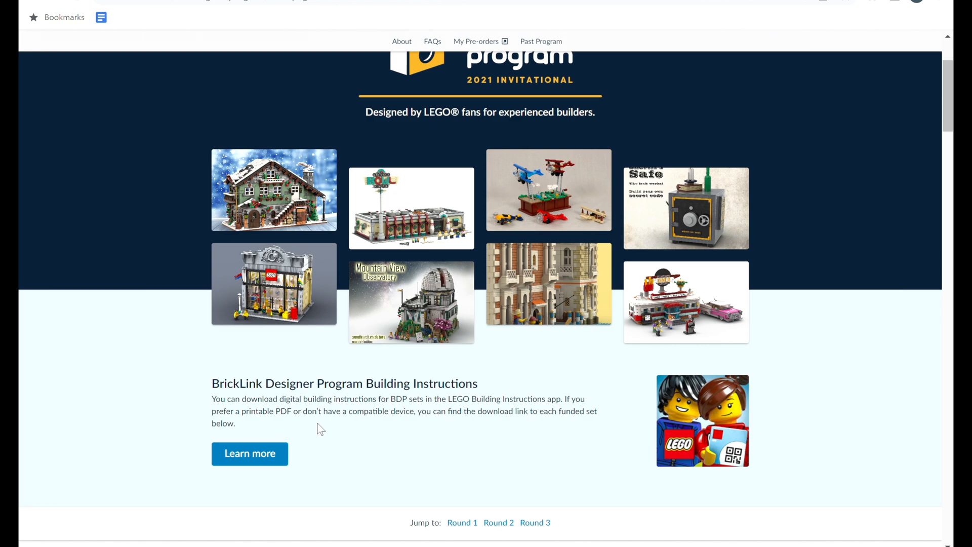
mouse_move(432, 429)
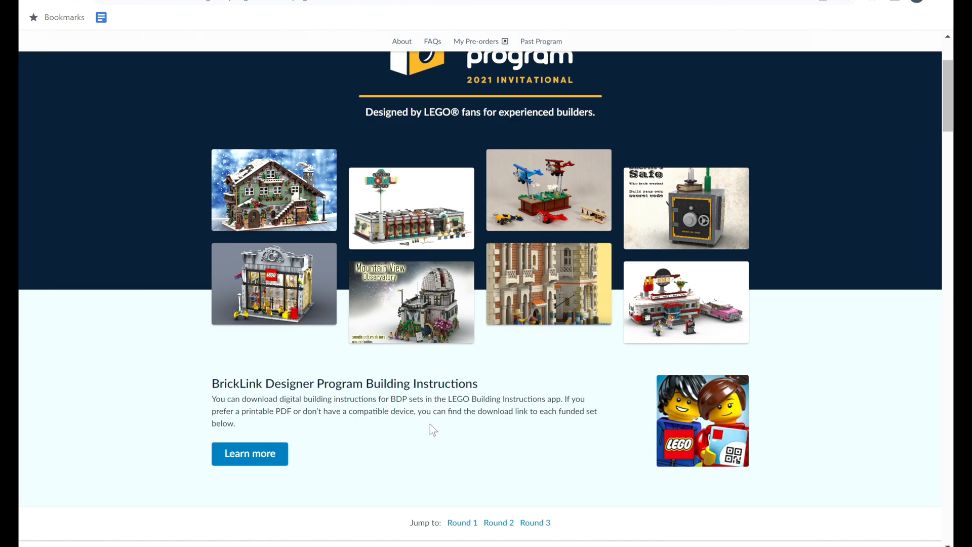
mouse_move(265, 468)
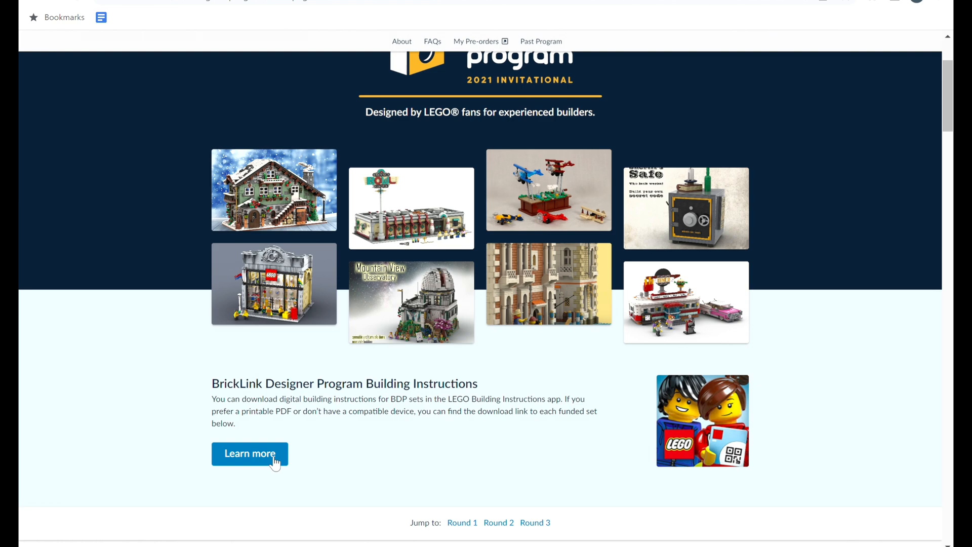
scroll("down", 3)
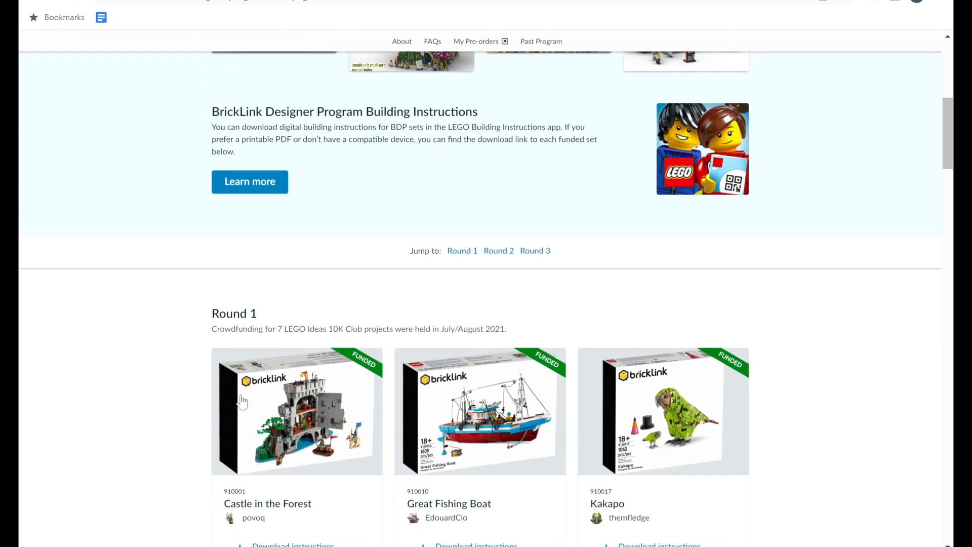
Scroll through the Round 1, 2 and 3 Designer Program set cards.
scroll("down", 3)
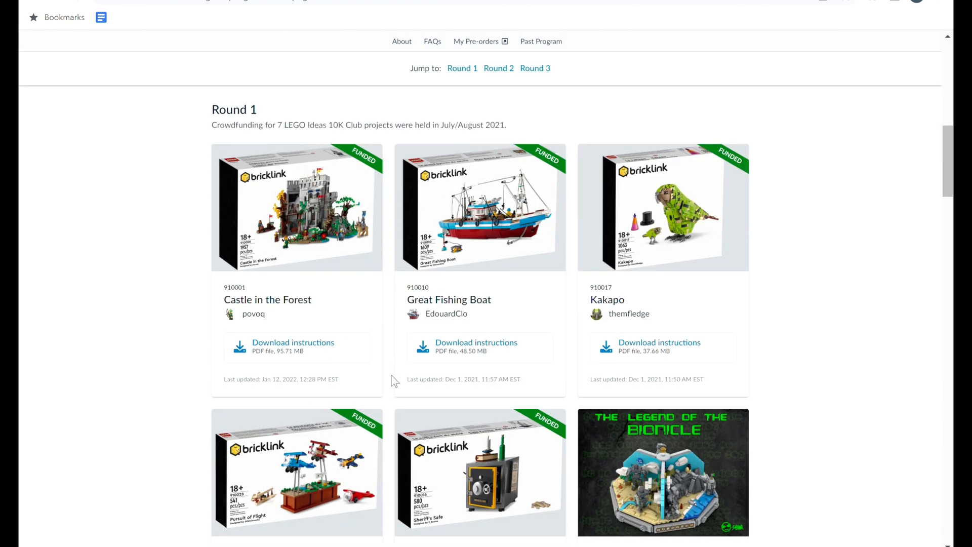
scroll("down", 3)
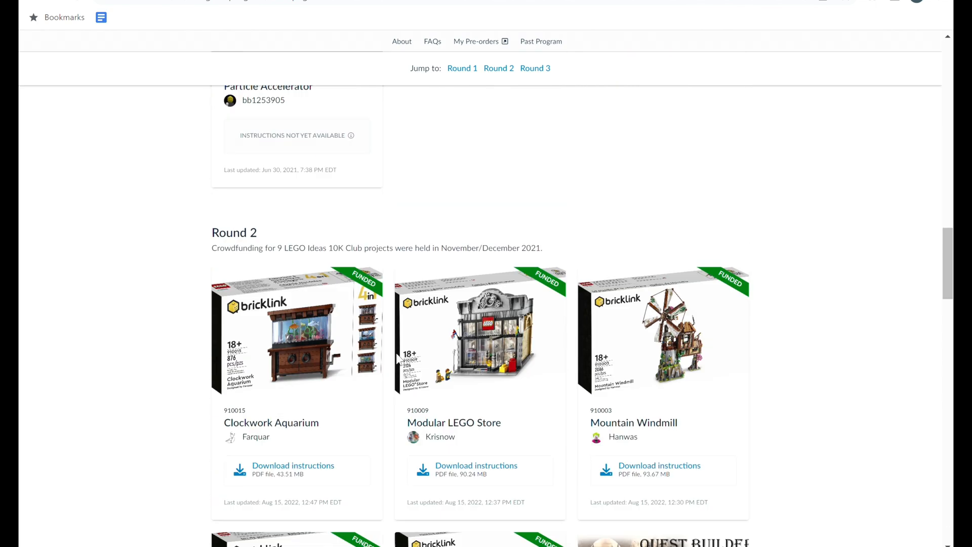
scroll("down", 3)
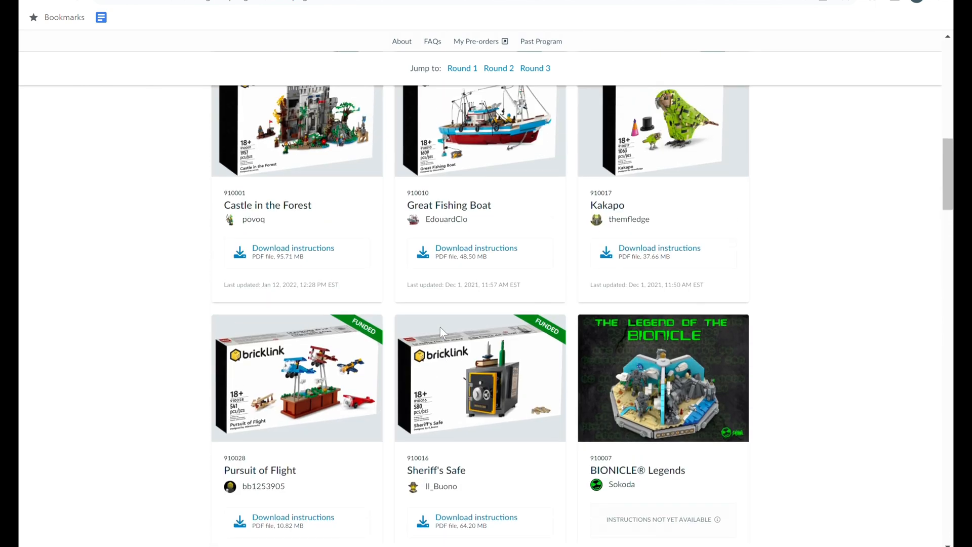
scroll("down", 3)
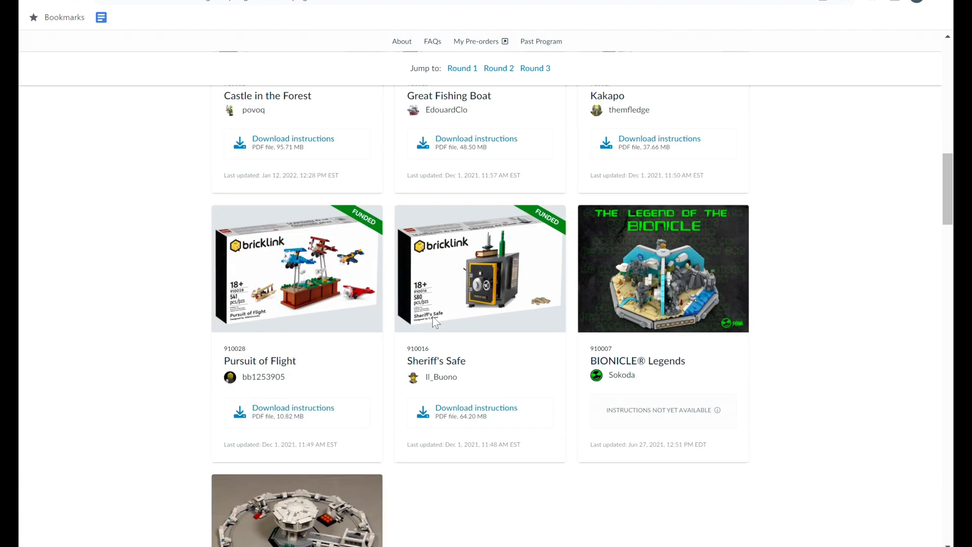
scroll("down", 3)
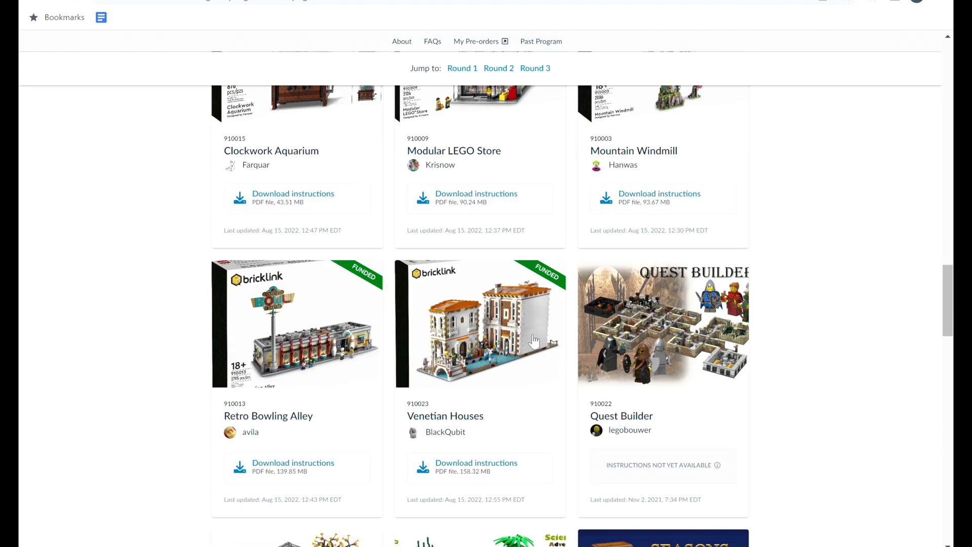
scroll("down", 3)
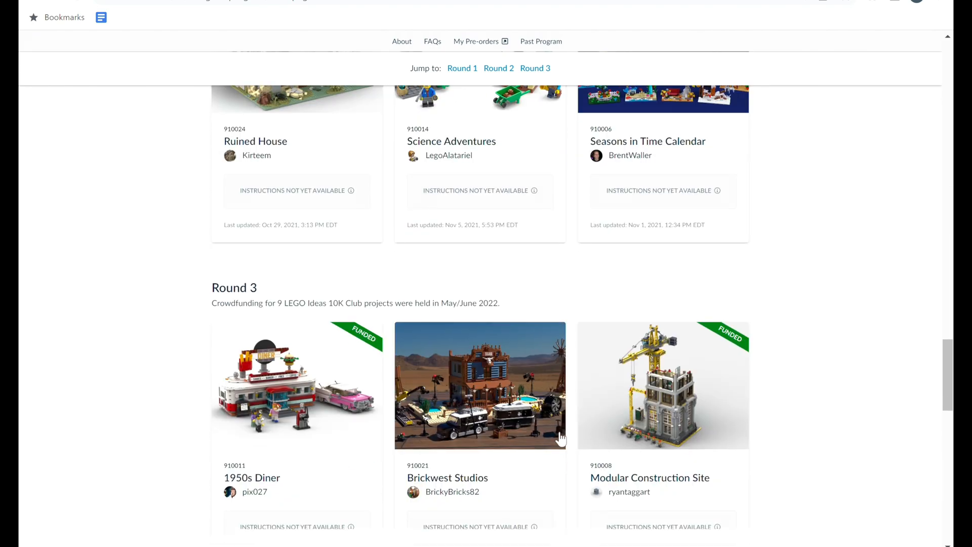
scroll("down", 3)
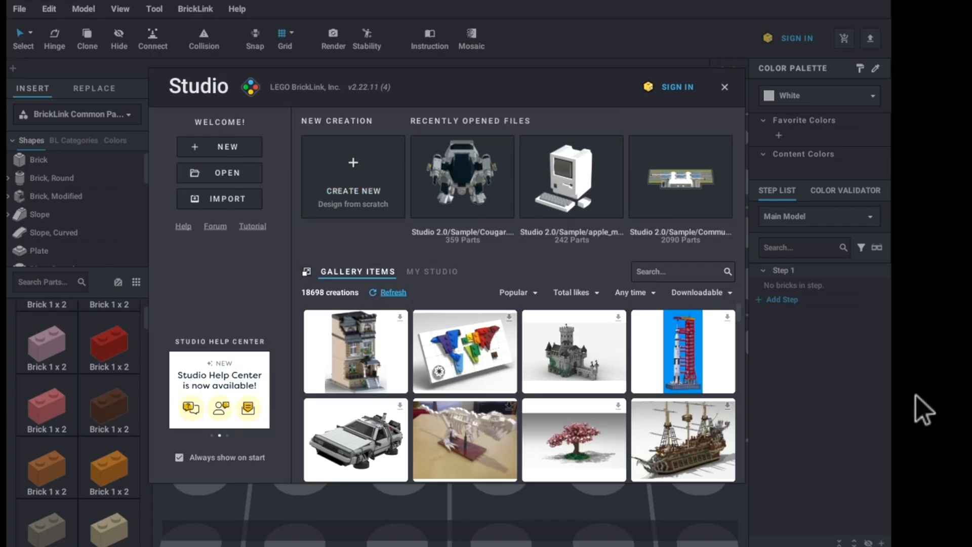
mouse_move(465, 431)
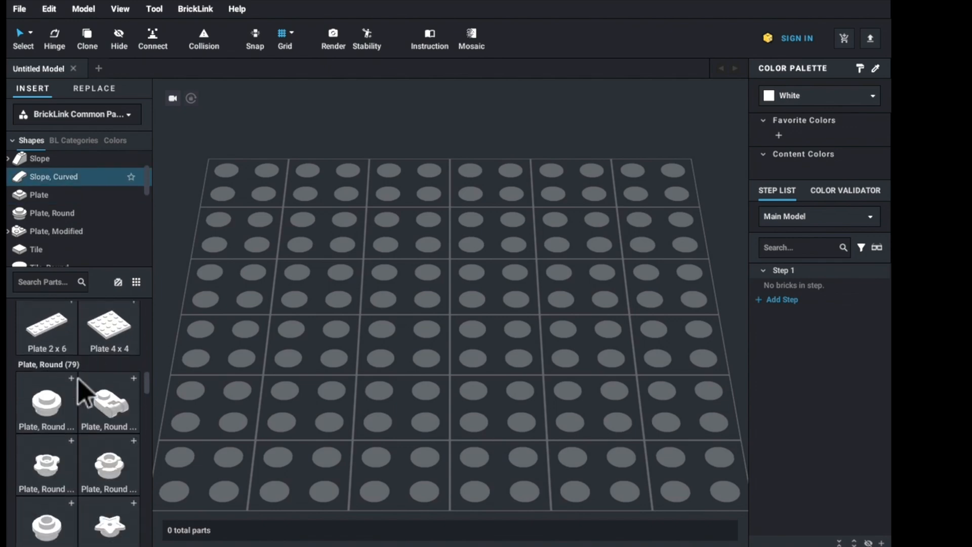
Scroll back through the BrickLink Designer Program page.
scroll("down", 3)
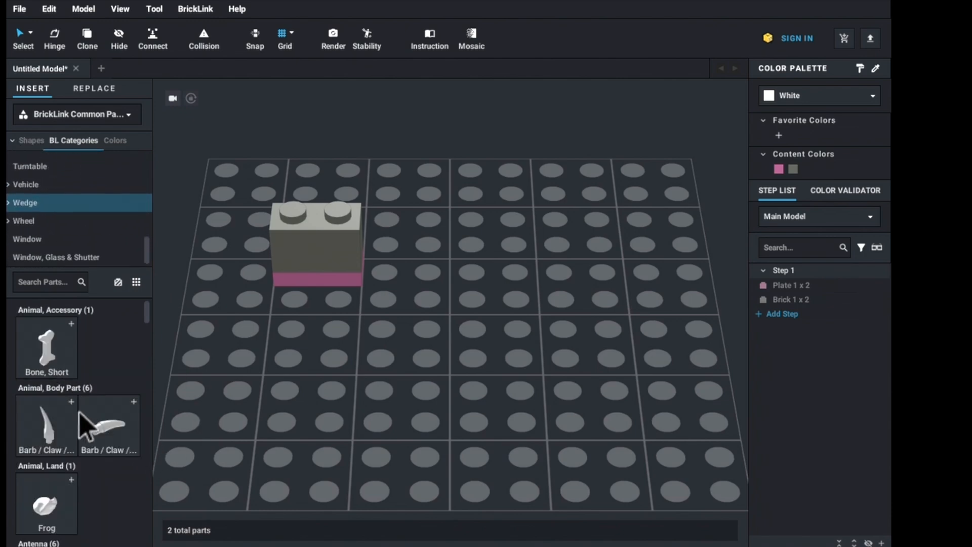
scroll("down", 3)
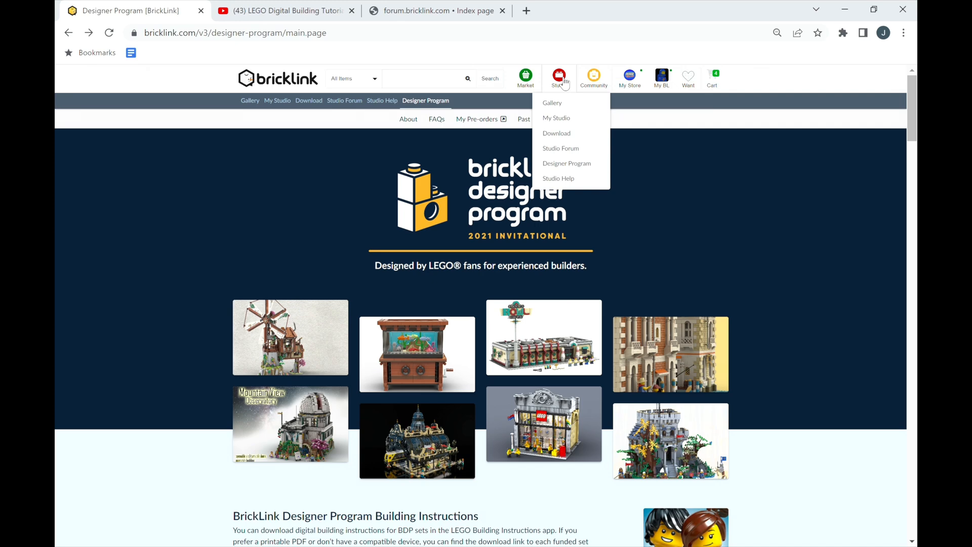
Open Studio Help's Getting Started page, glance at the YouTube playlist, and return.
left_click(558, 179)
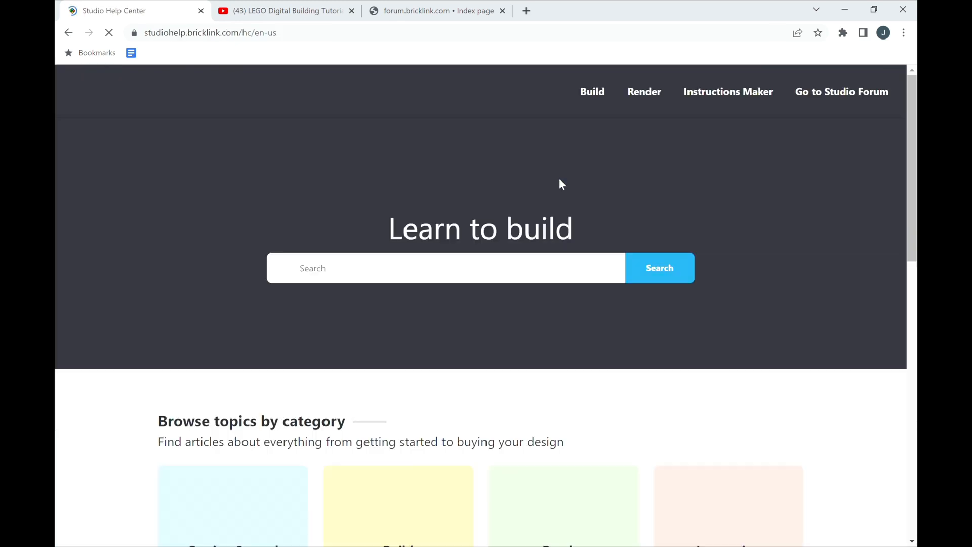
scroll("down", 3)
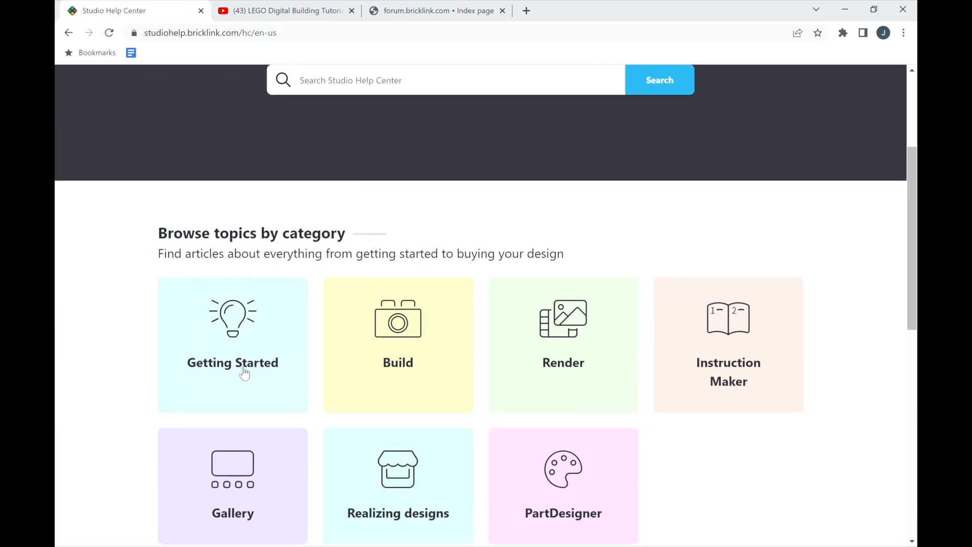
left_click(232, 363)
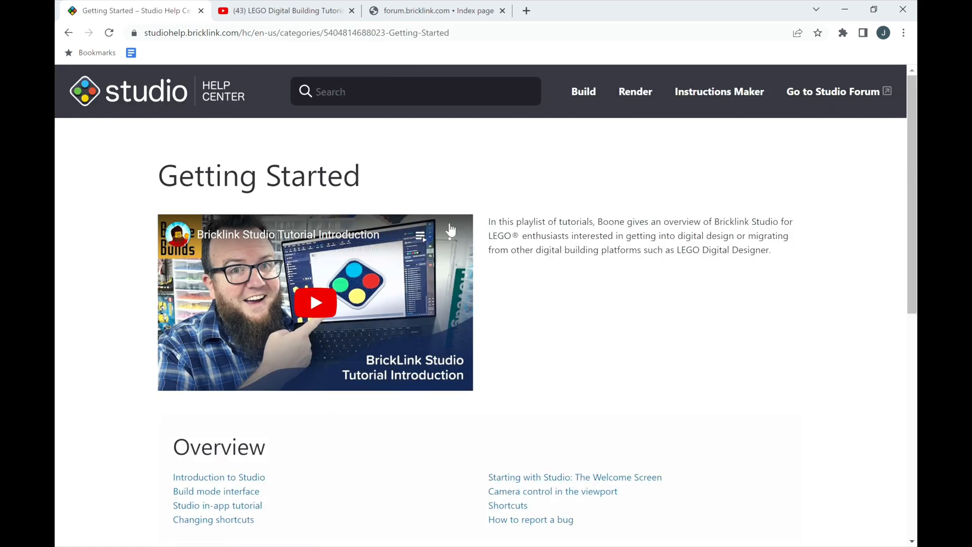
mouse_move(295, 10)
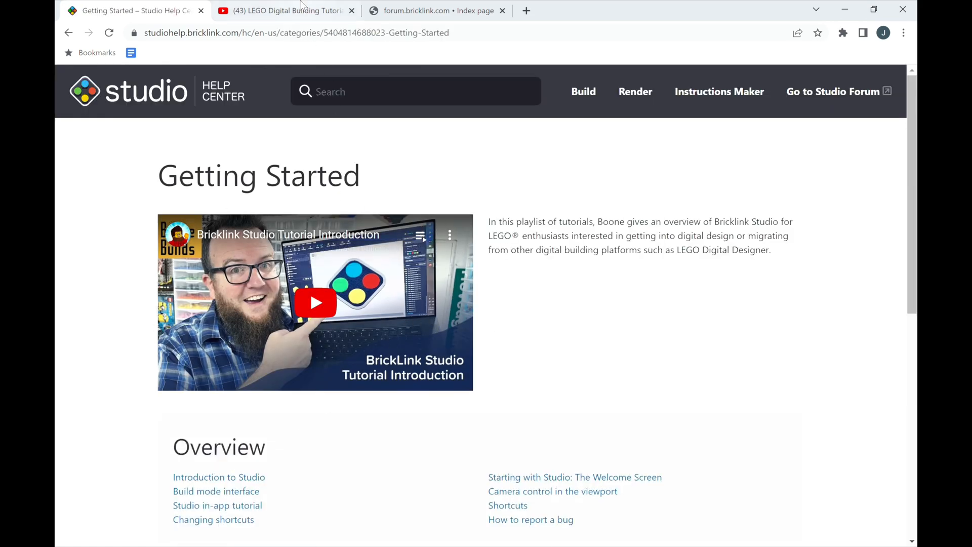
left_click(288, 10)
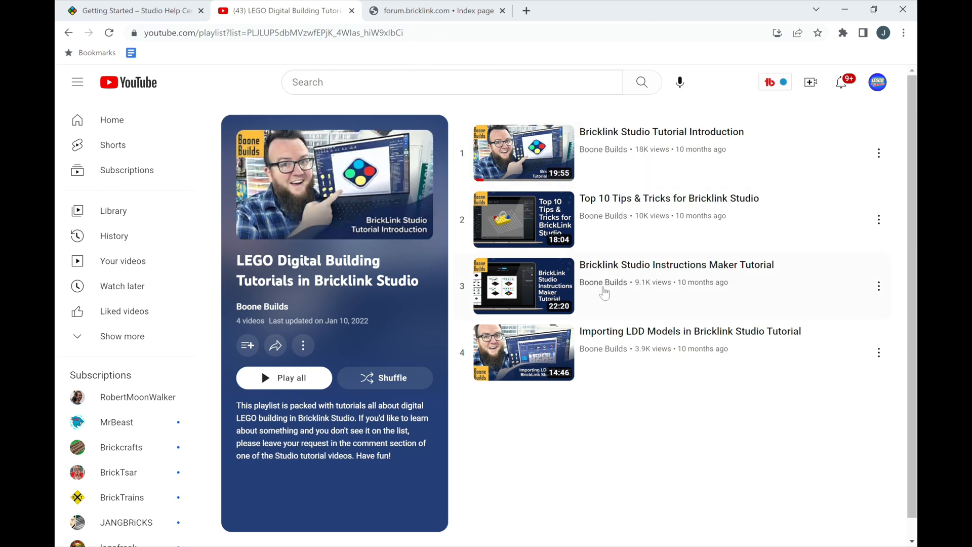
left_click(282, 32)
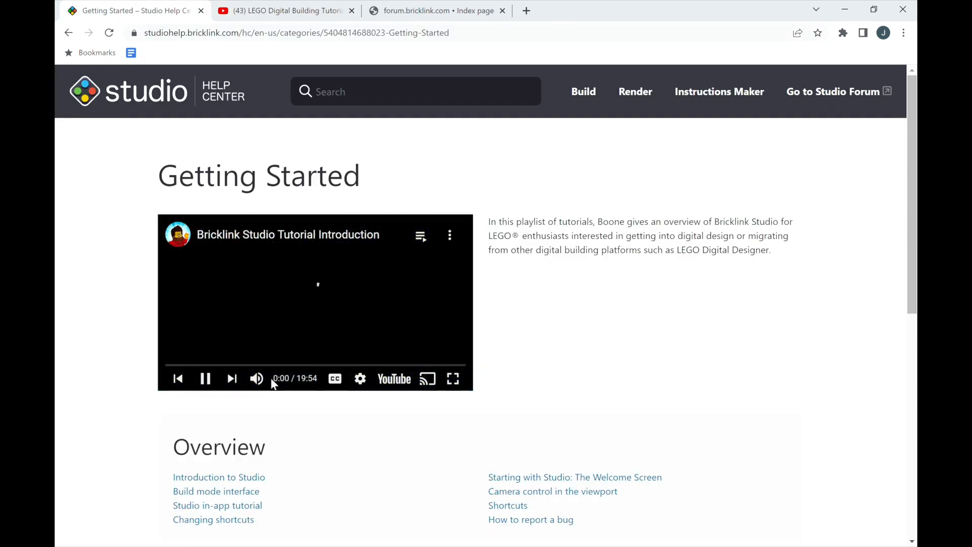
Skip the tutorial video ahead to about 14:47 using its progress bar.
left_click(180, 365)
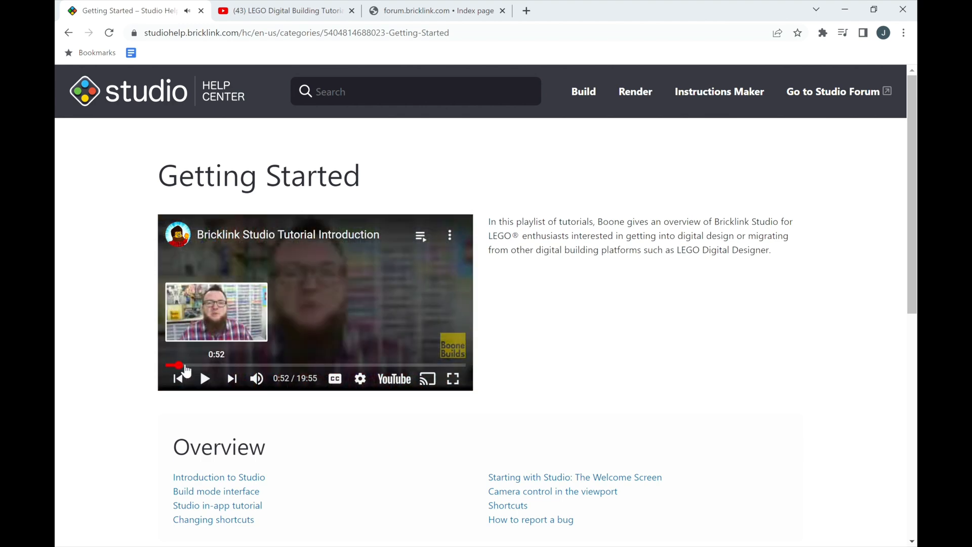
left_click(207, 365)
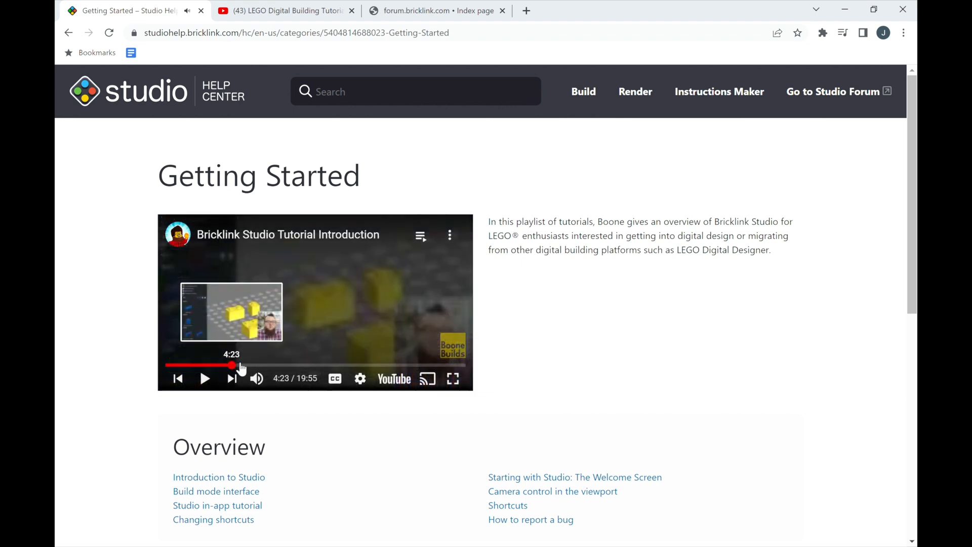
left_click_drag(236, 365, 308, 365)
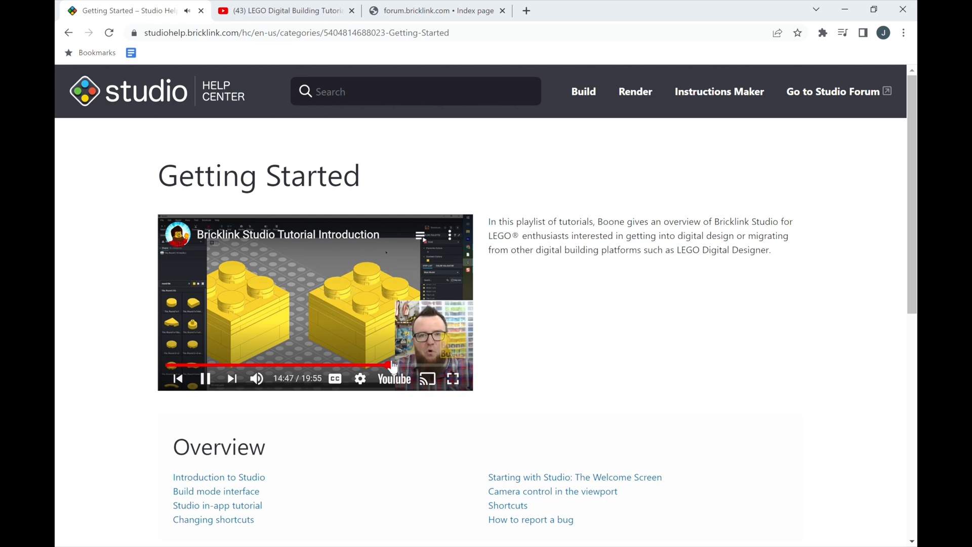
mouse_move(537, 348)
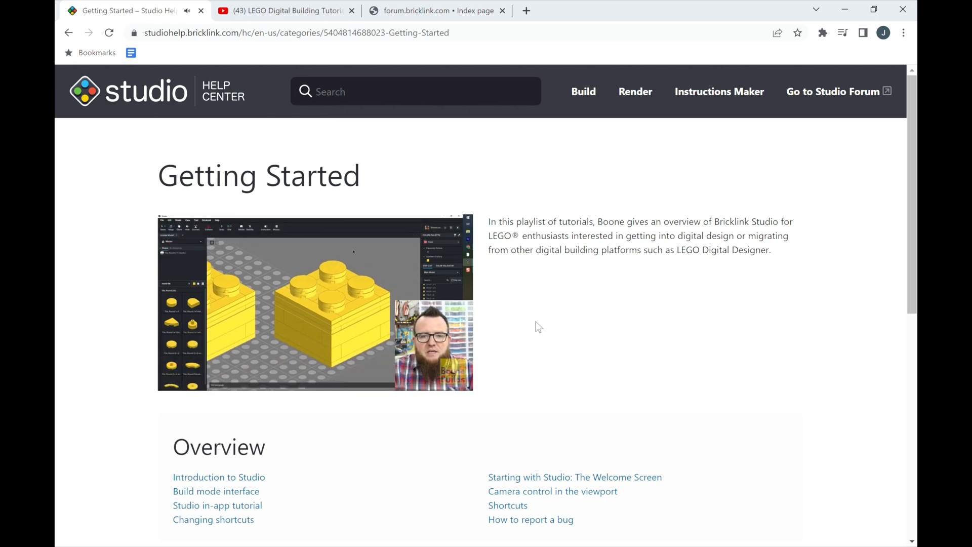
Pause the Bricklink Studio Tutorial Introduction video at 14:53.
left_click(315, 304)
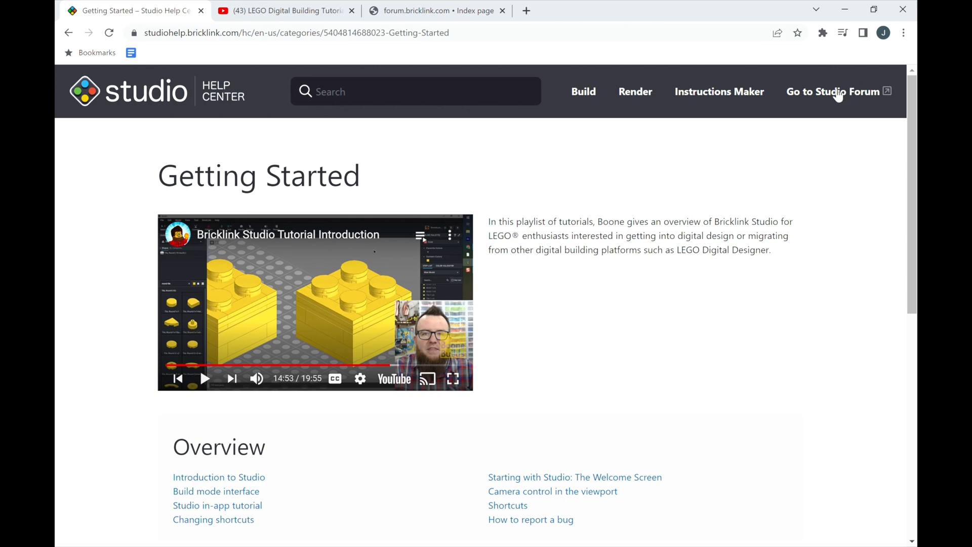
mouse_move(520, 532)
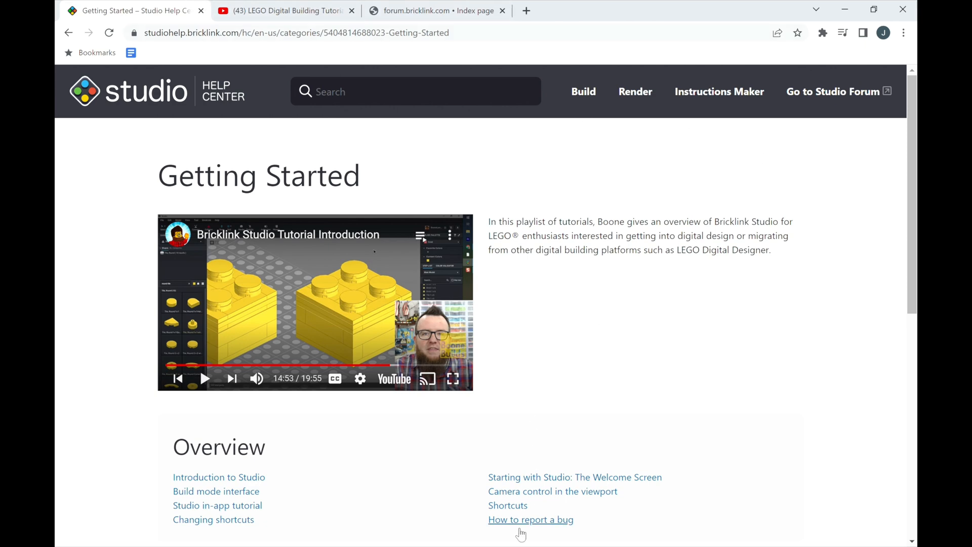